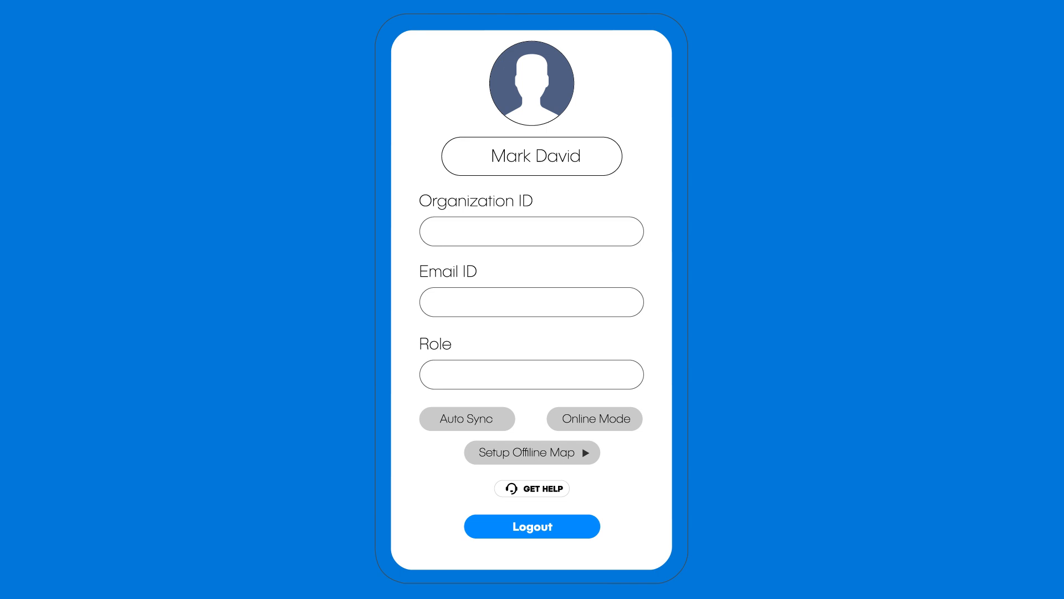
Go from the profile screen to the Setup Offline Map download screen.
left_click(532, 452)
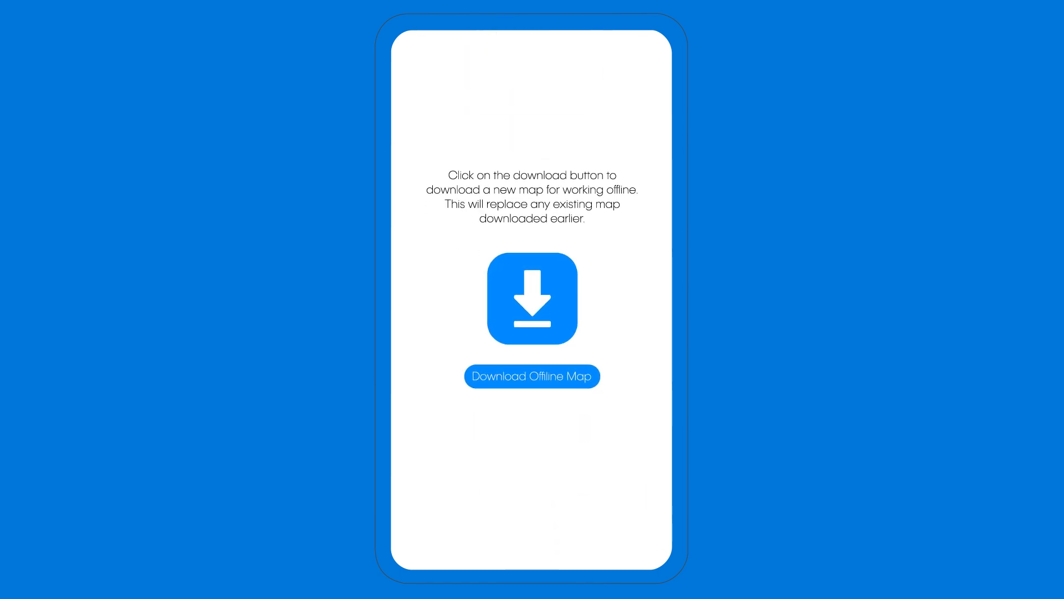